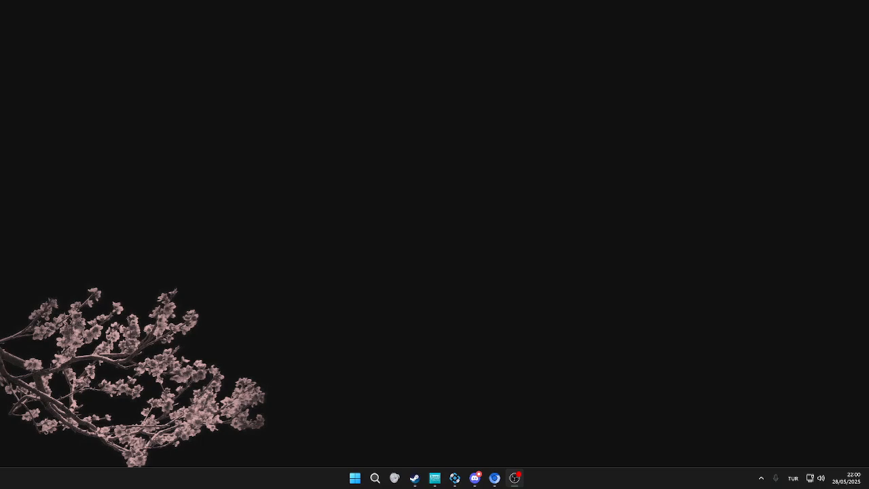
mouse_move(424, 361)
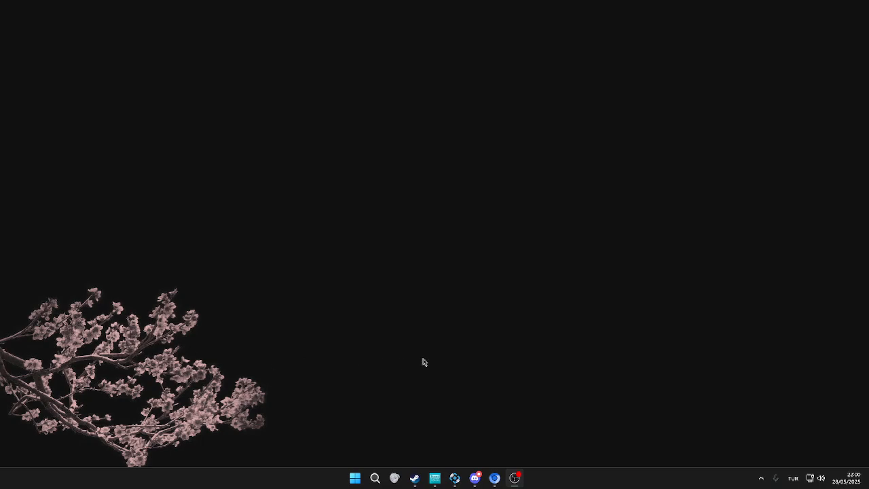
mouse_move(519, 405)
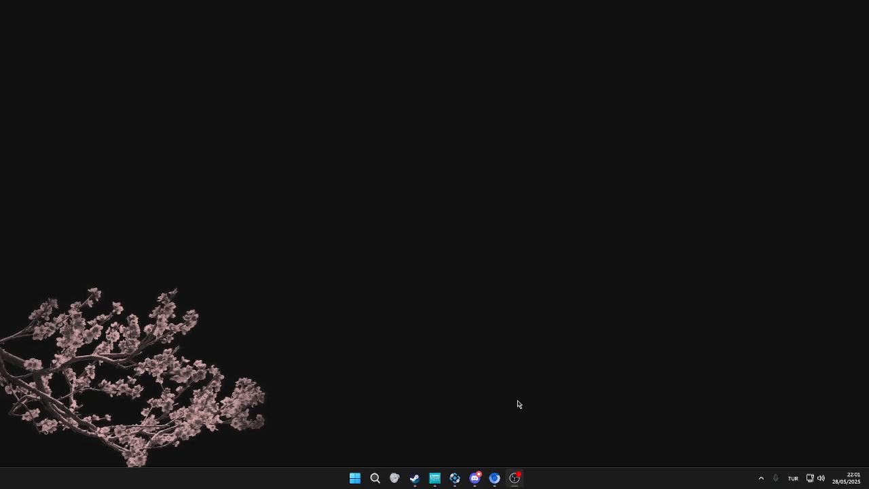
mouse_move(510, 424)
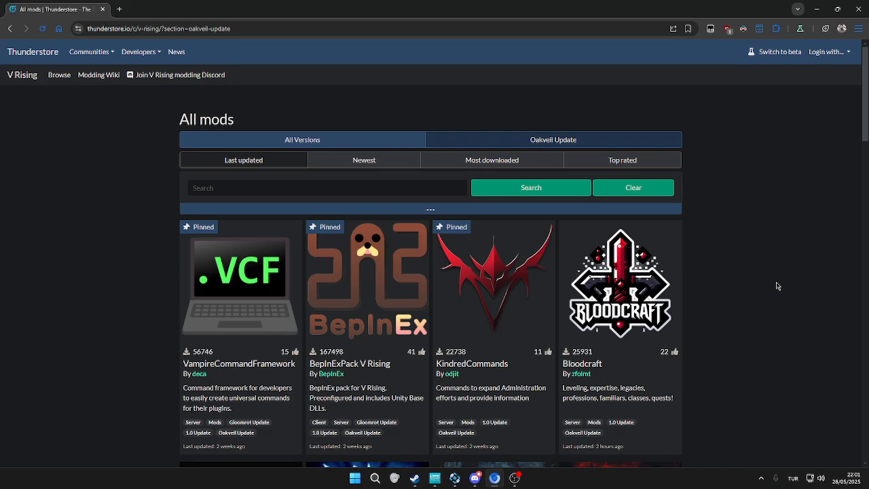
mouse_move(601, 214)
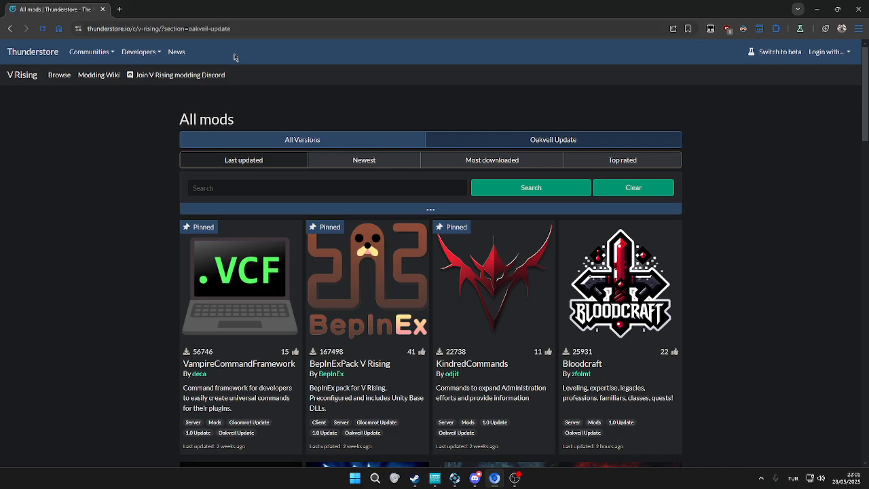
mouse_move(368, 304)
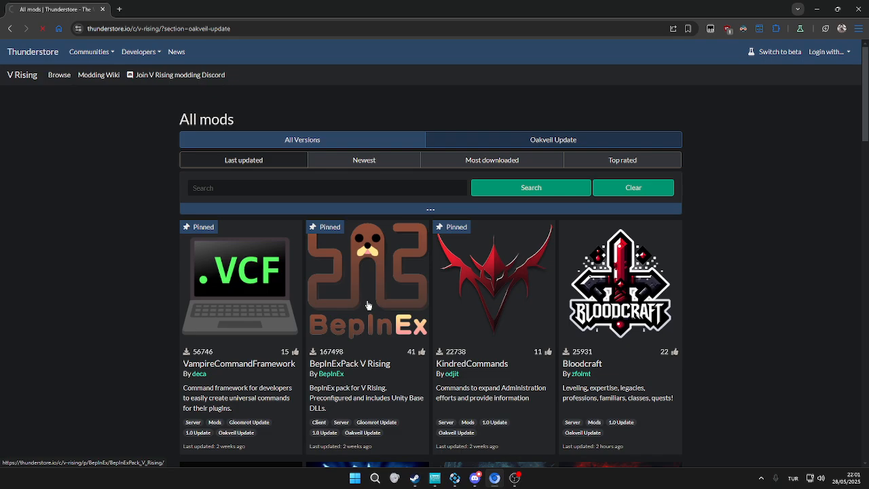
- Manually download the BepInExPack V Rising package as a zip from its Thunderstore page
click(367, 281)
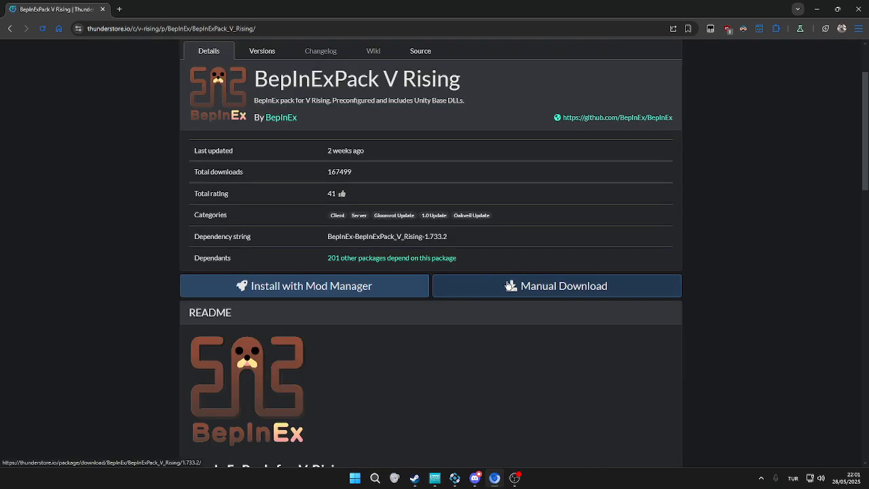
click(555, 285)
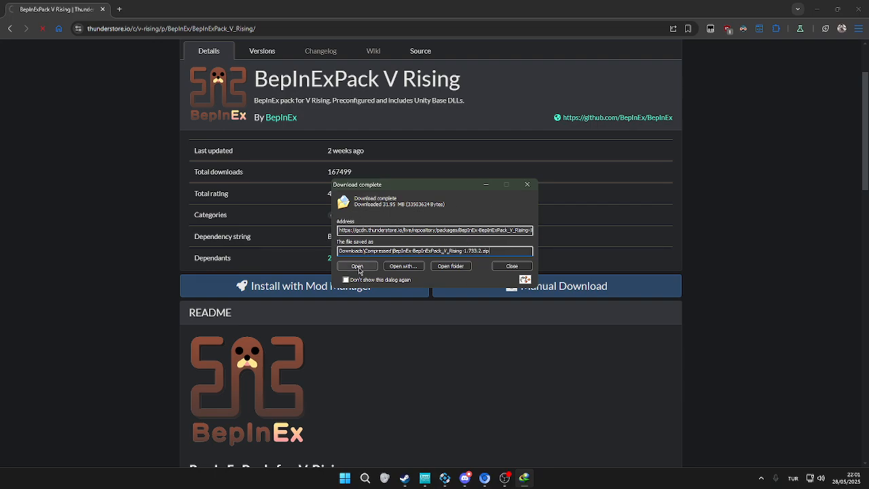
- Open the downloaded BepInExPack V Rising zip in 7-Zip
click(357, 265)
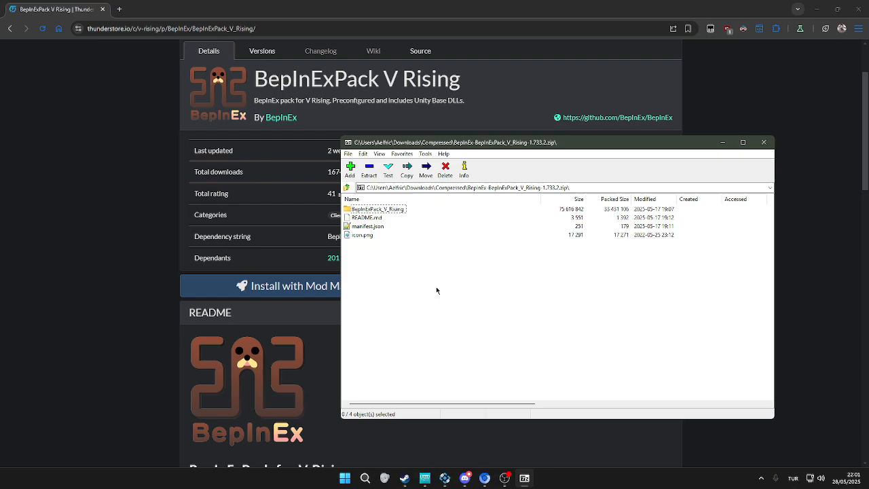
mouse_move(491, 289)
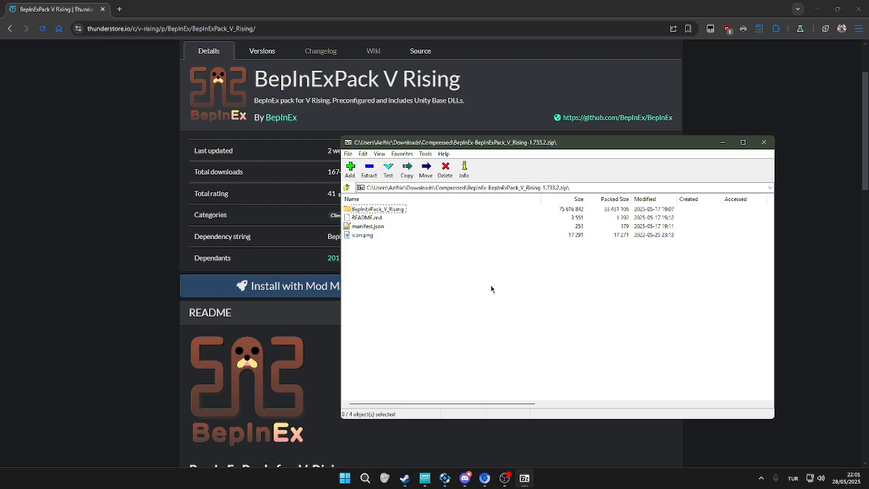
mouse_move(443, 280)
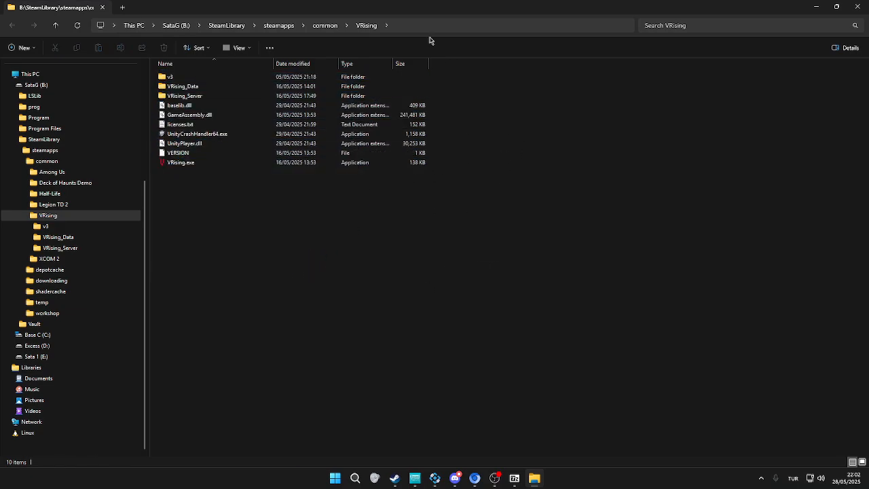
mouse_move(307, 298)
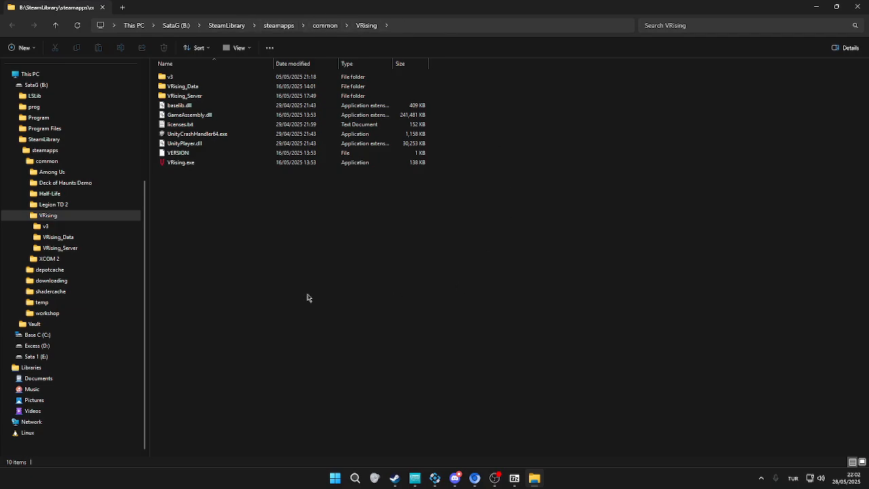
mouse_move(573, 407)
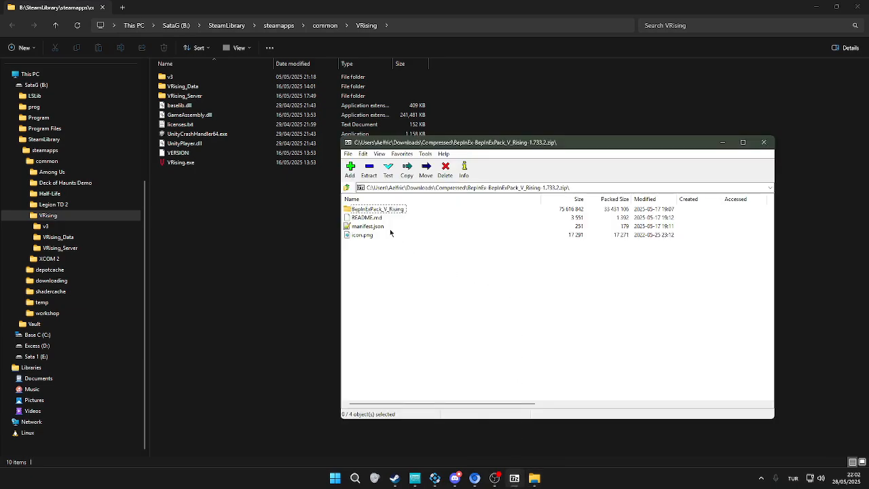
mouse_move(388, 232)
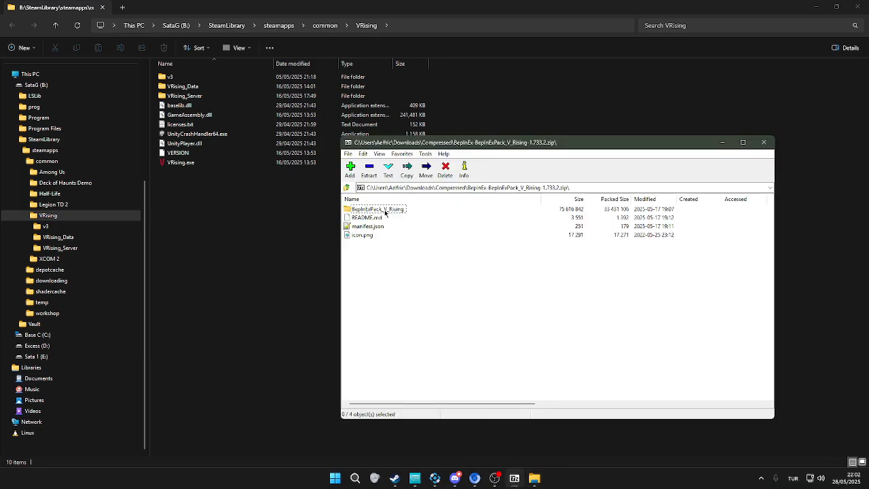
- Enter the BepInExPack_V_Rising folder in the archive to reach BepInEx, winhttp.dll and doorstop files
double_click(379, 209)
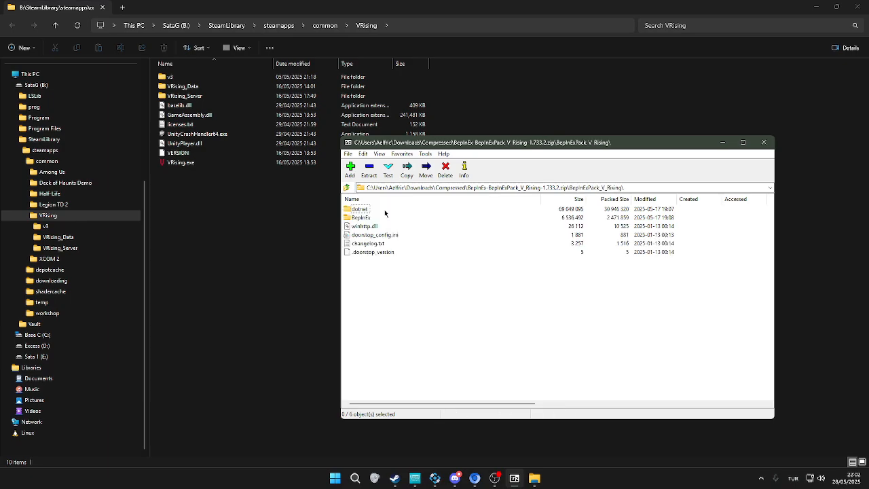
mouse_move(393, 302)
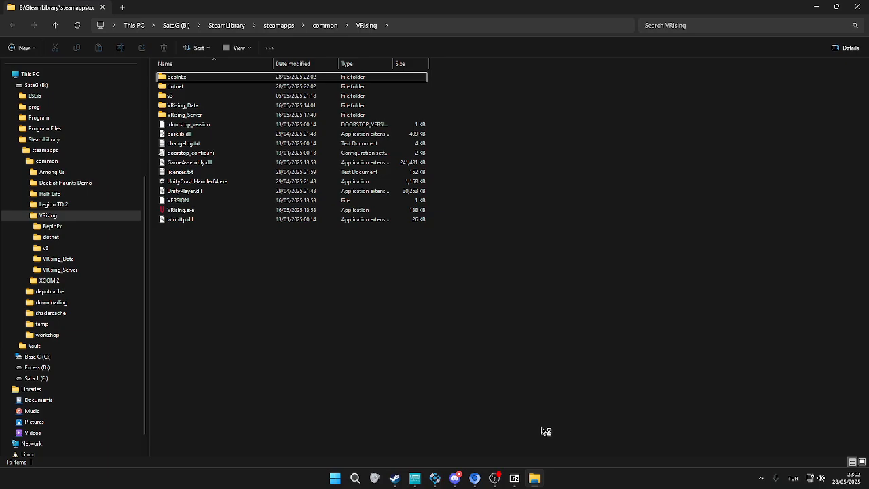
- Launch VRising.exe once so BepInEx generates its folders
double_click(182, 209)
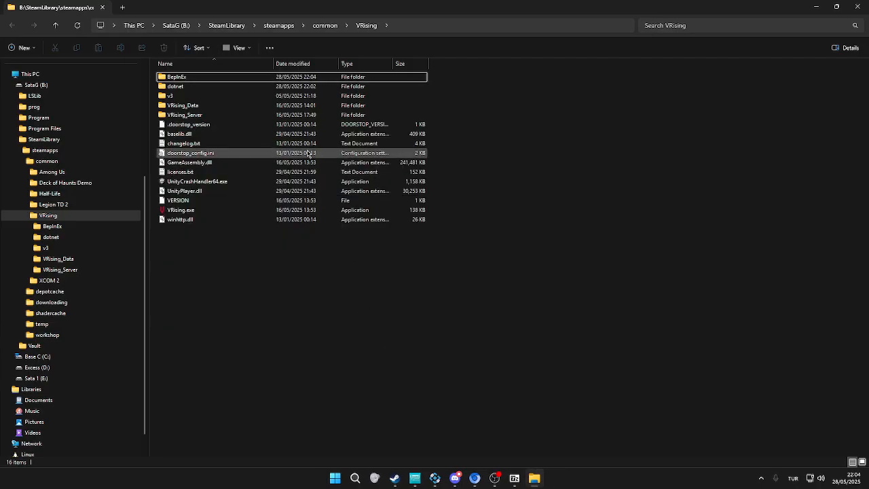
- Navigate into BepInEx and then its empty plugins folder
click(177, 76)
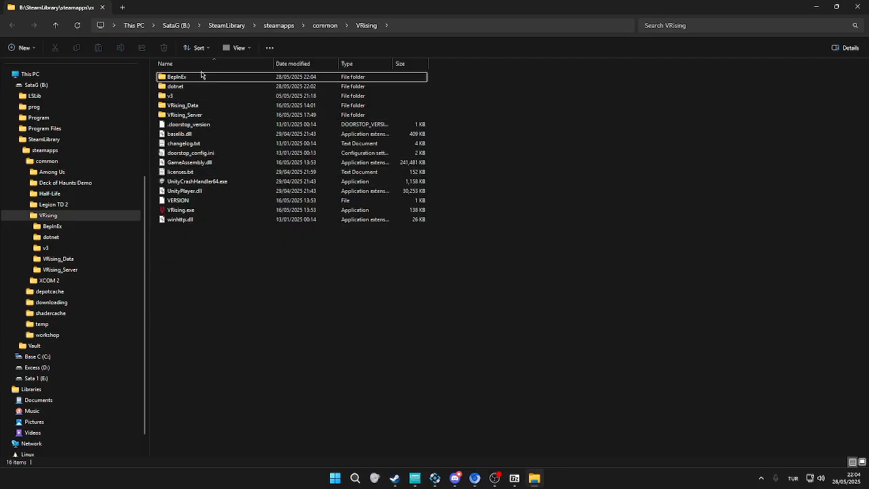
double_click(176, 76)
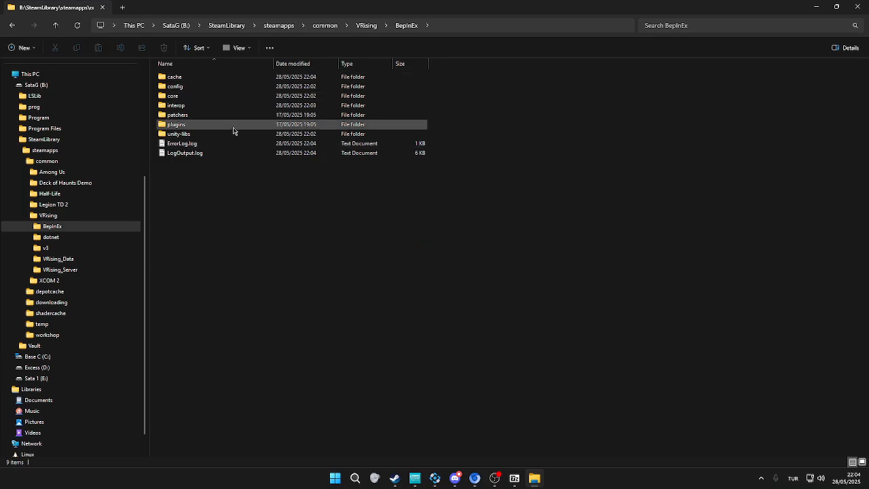
click(177, 125)
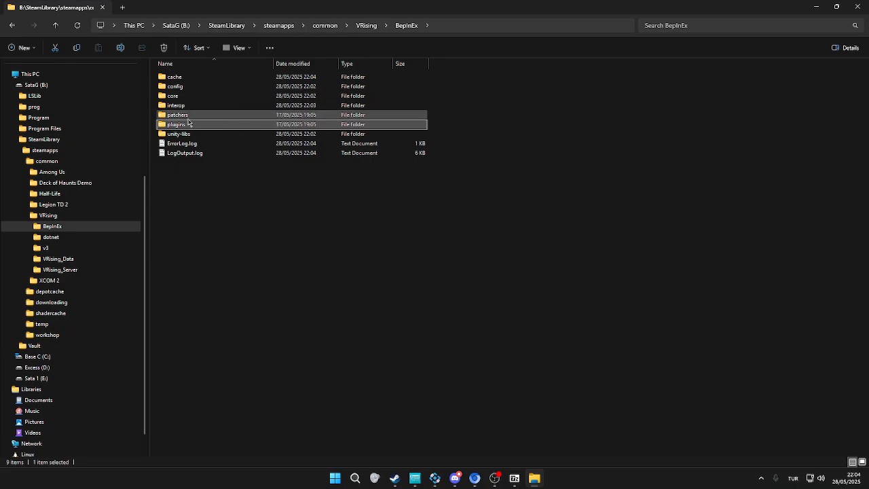
click(177, 125)
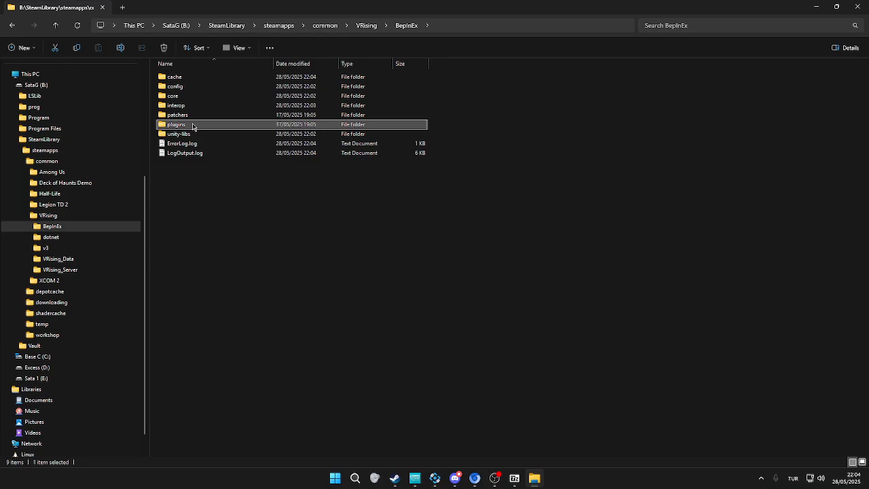
double_click(177, 125)
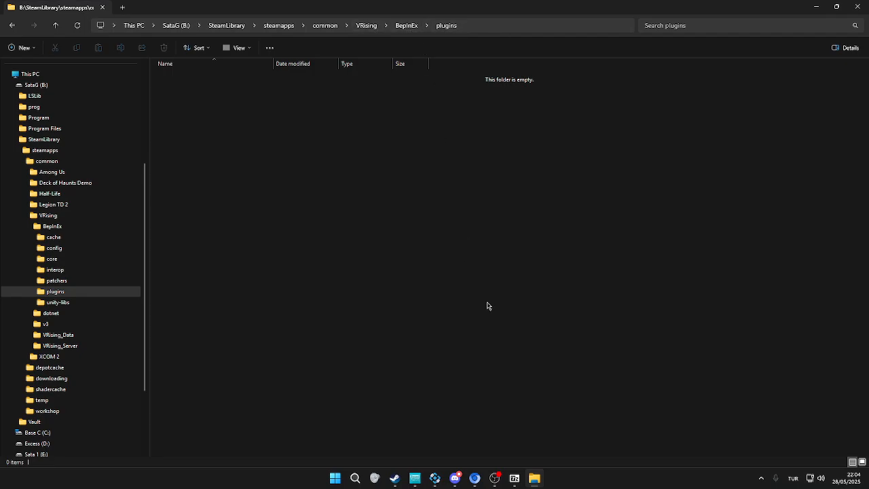
mouse_move(475, 478)
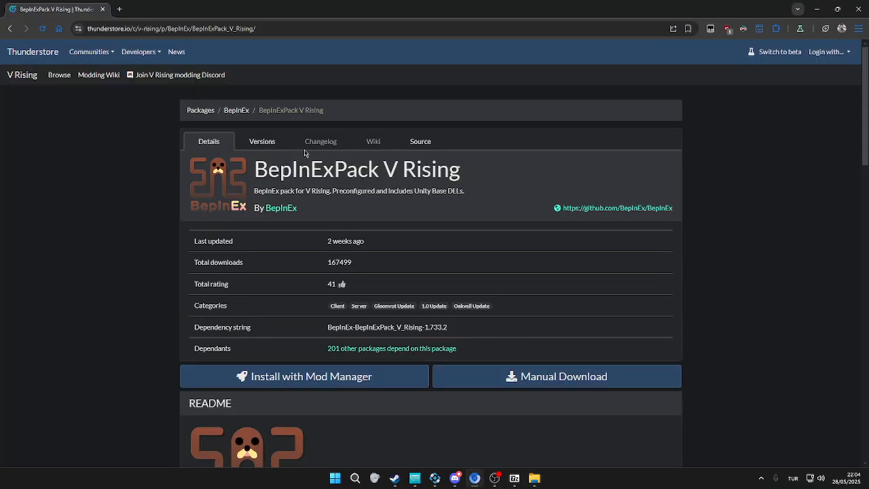
mouse_move(11, 29)
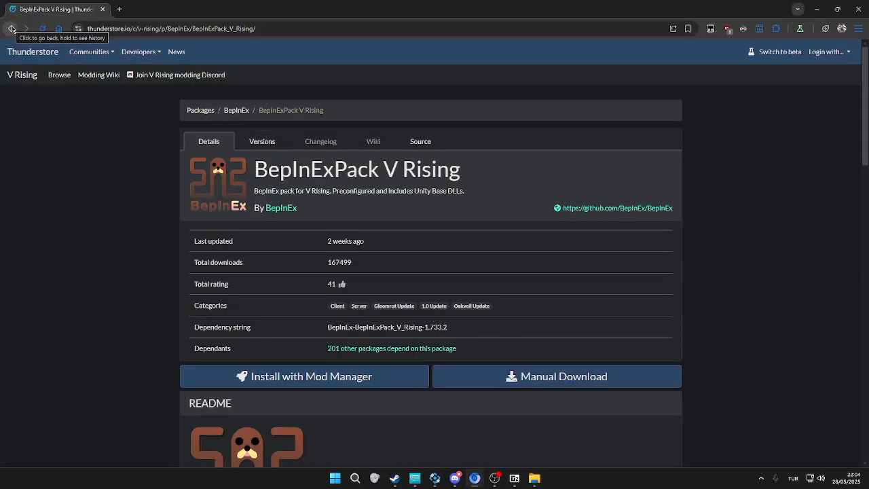
- Return to the V Rising mods list and scroll through the first page
click(10, 29)
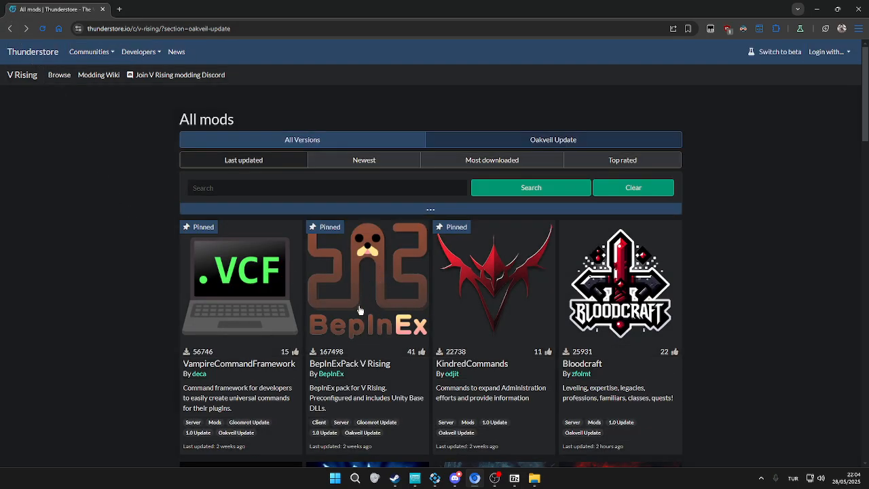
scroll(down, 3)
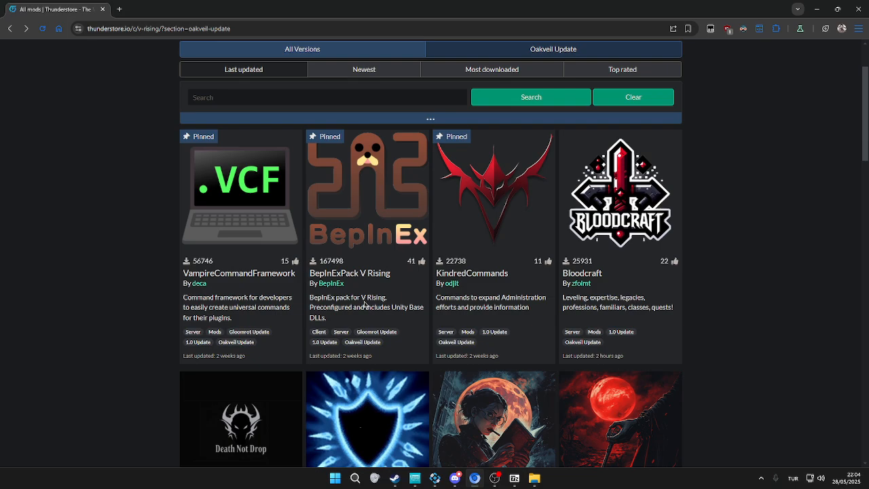
scroll(down, 3)
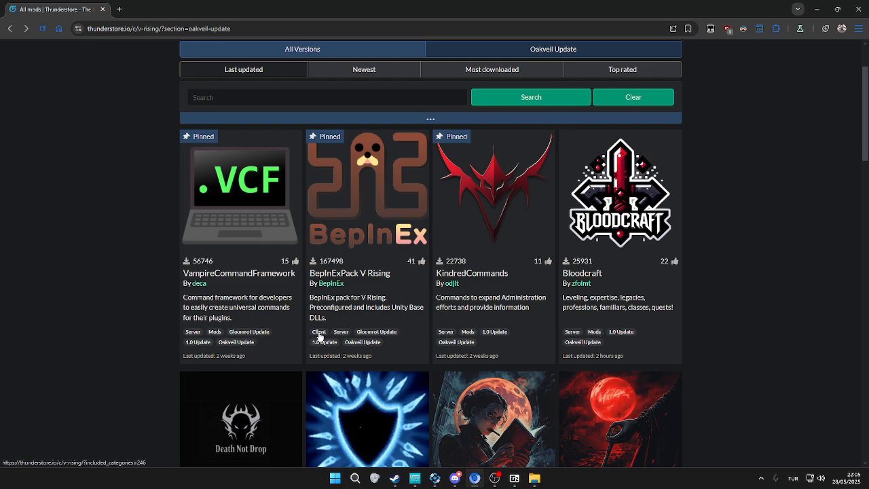
mouse_move(558, 333)
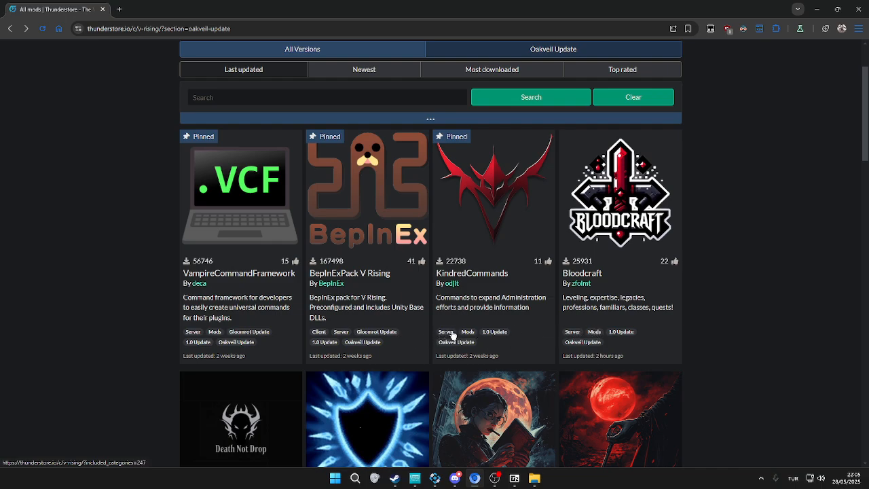
mouse_move(497, 339)
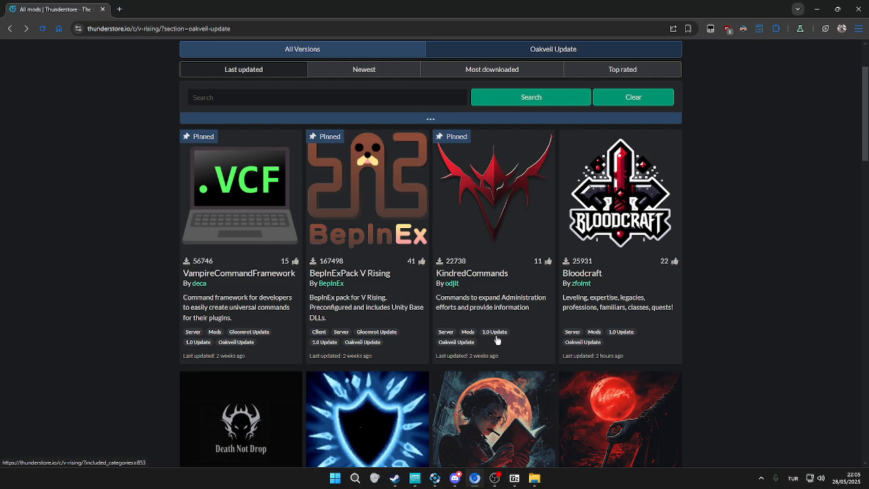
scroll(down, 3)
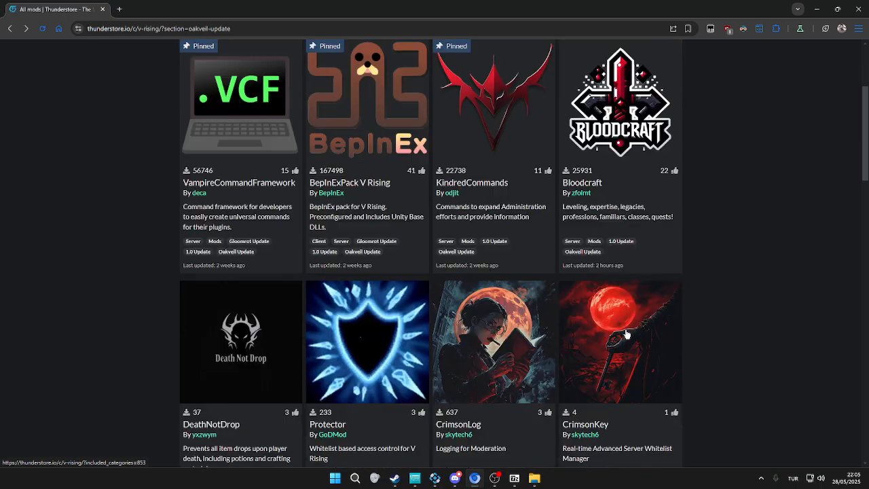
scroll(down, 3)
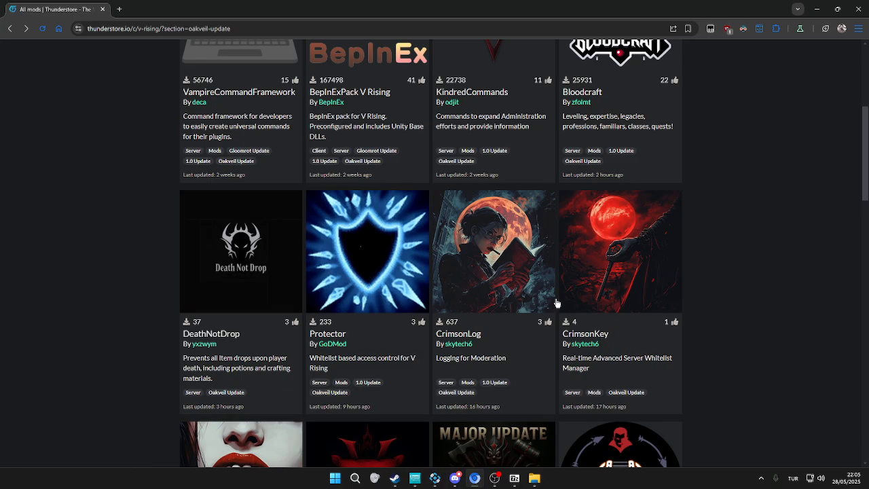
scroll(down, 3)
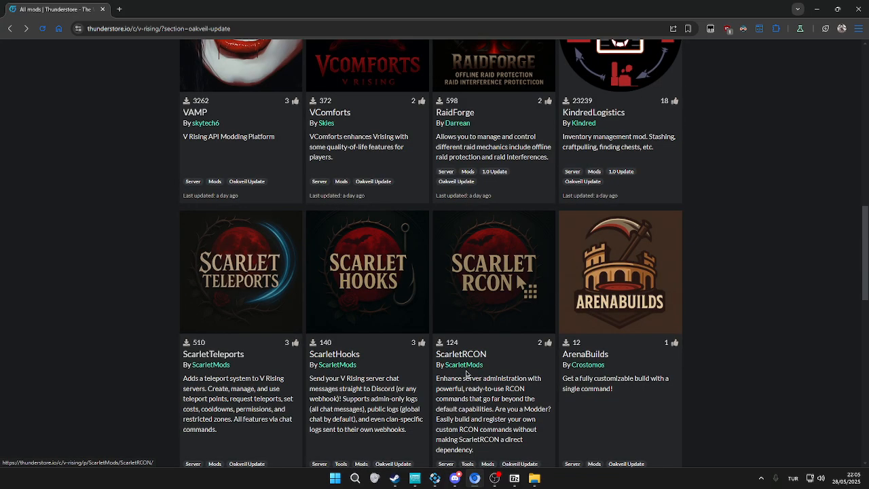
scroll(down, 3)
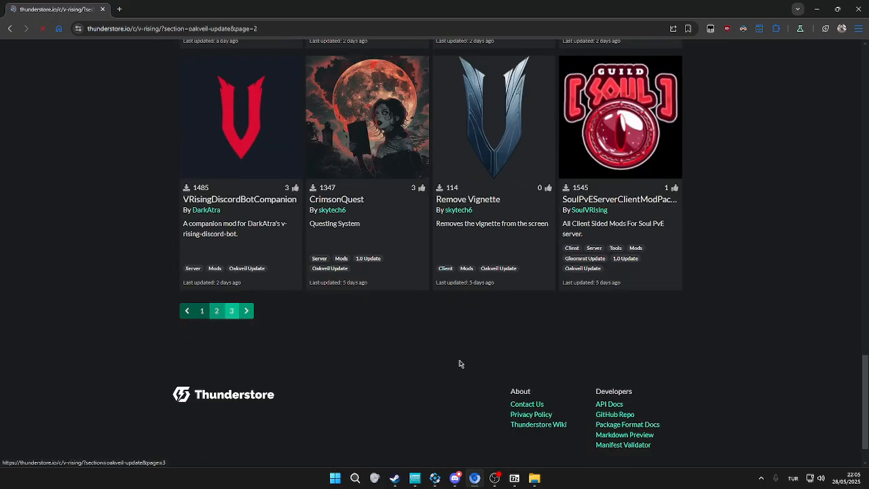
- Move to page 2 of the mod listings and scroll to the Eclipse card
click(231, 310)
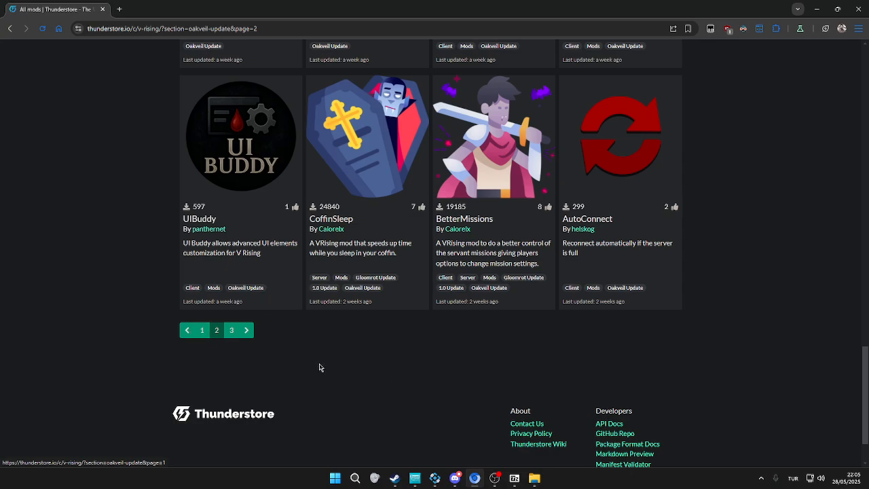
scroll(up, 3)
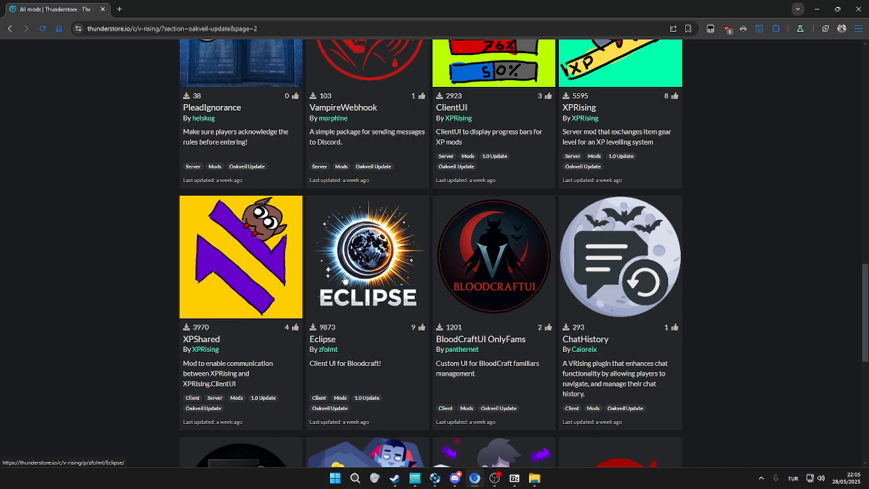
mouse_move(372, 280)
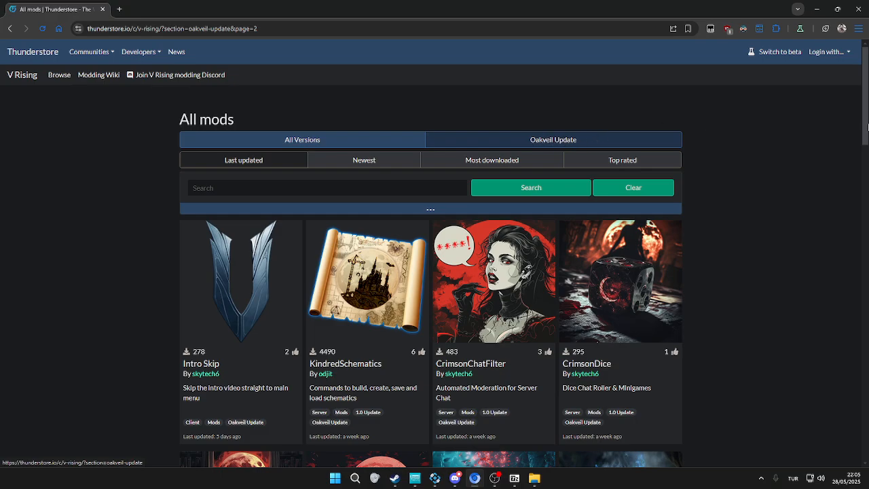
scroll(down, 3)
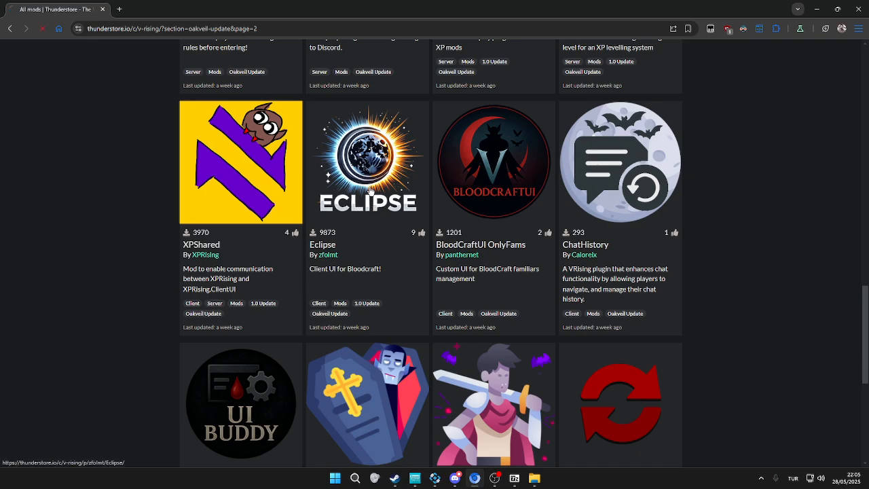
- Manually download the Eclipse mod zip from its Thunderstore page
click(367, 162)
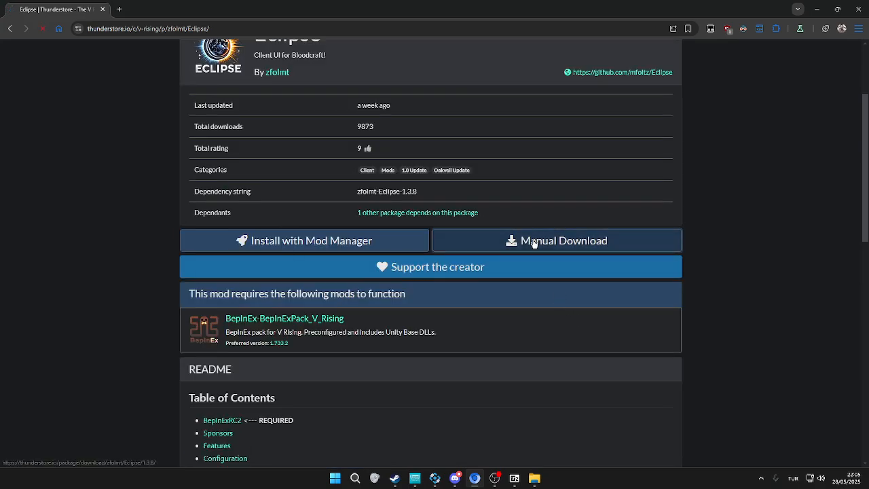
click(557, 239)
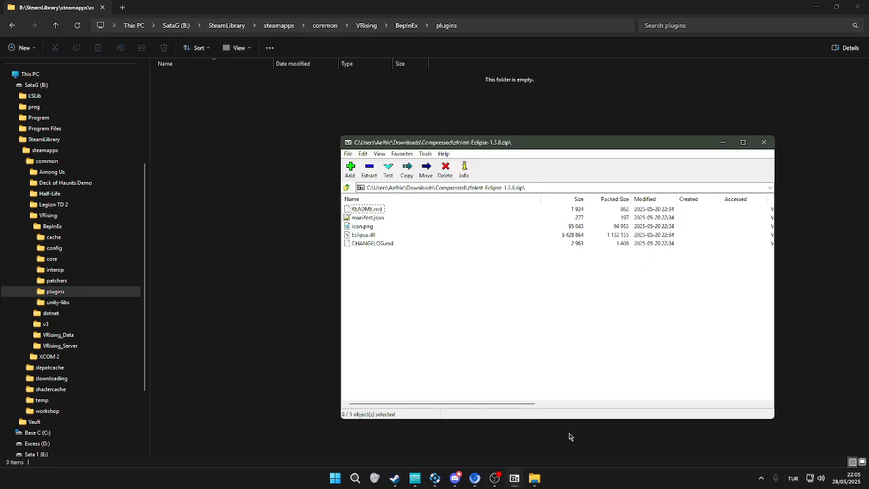
- Select Eclipse.dll in the archive for extraction into the plugins folder
click(364, 233)
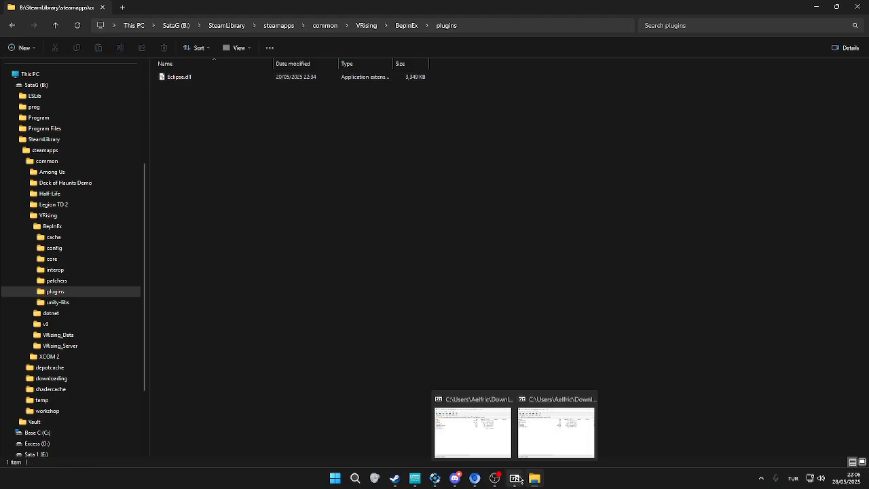
mouse_move(489, 456)
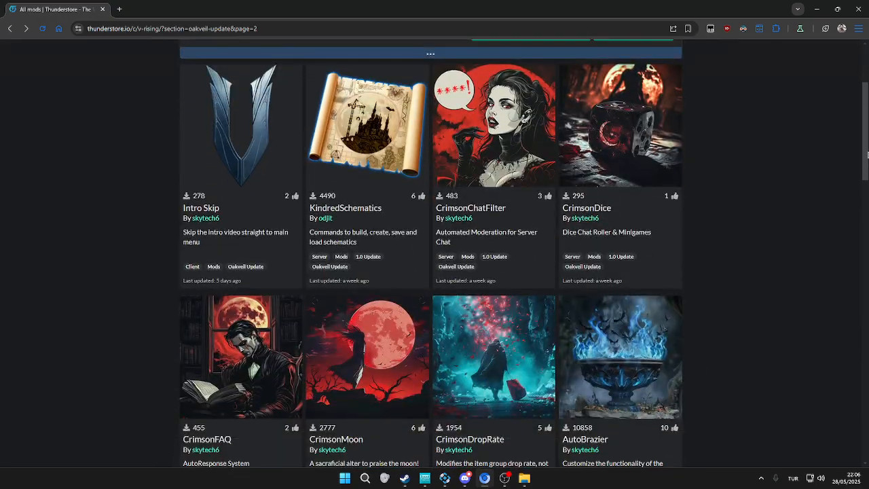
mouse_move(250, 163)
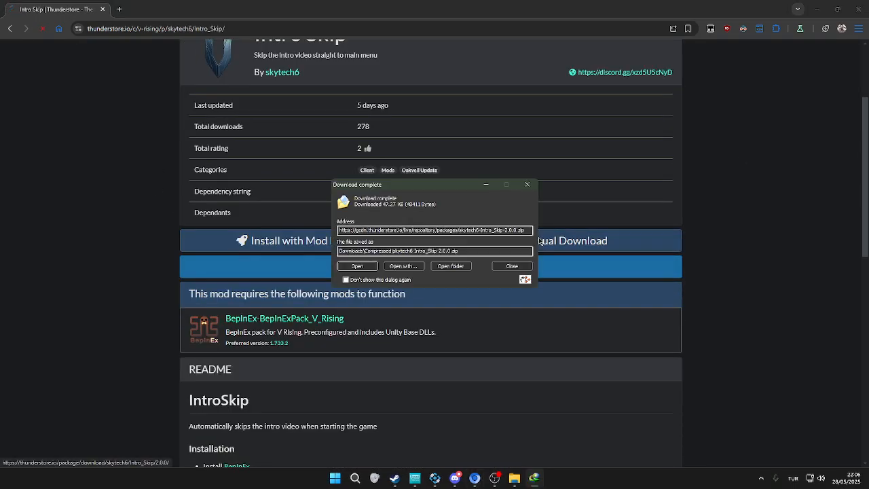
- Open the downloaded IntroSkip archive in 7-Zip to extract IntroSkip.dll into plugins
click(357, 265)
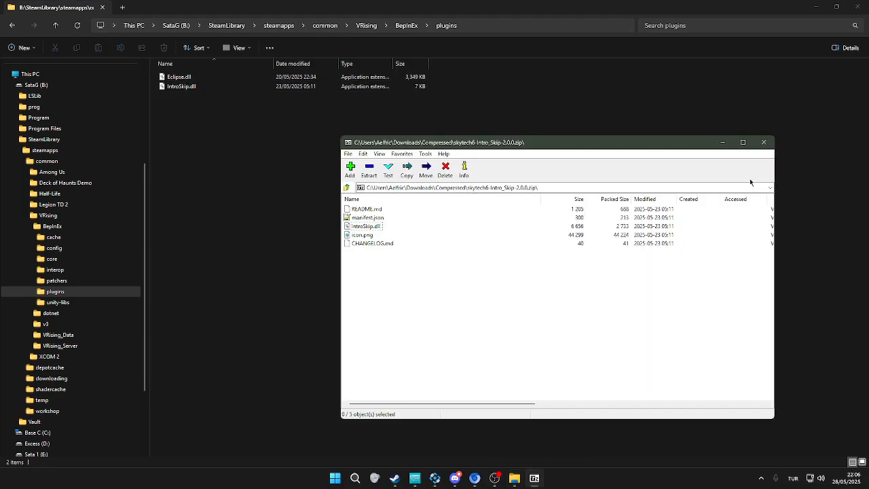
mouse_move(766, 143)
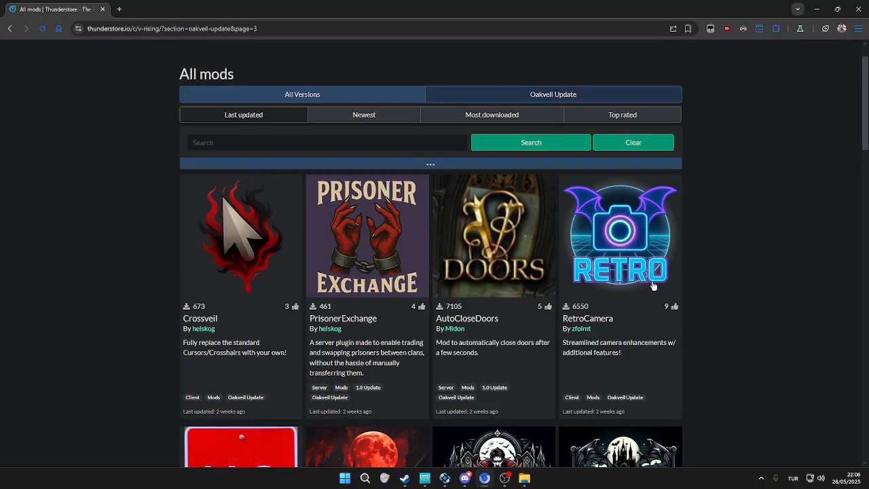
- Get RetroCamera.dll into plugins, return to the VRising folder and bring up the Steam library
click(619, 235)
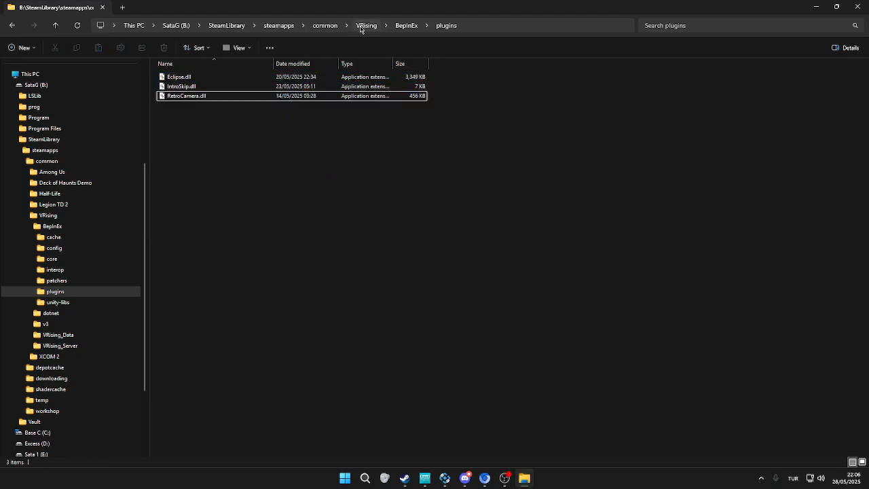
click(367, 25)
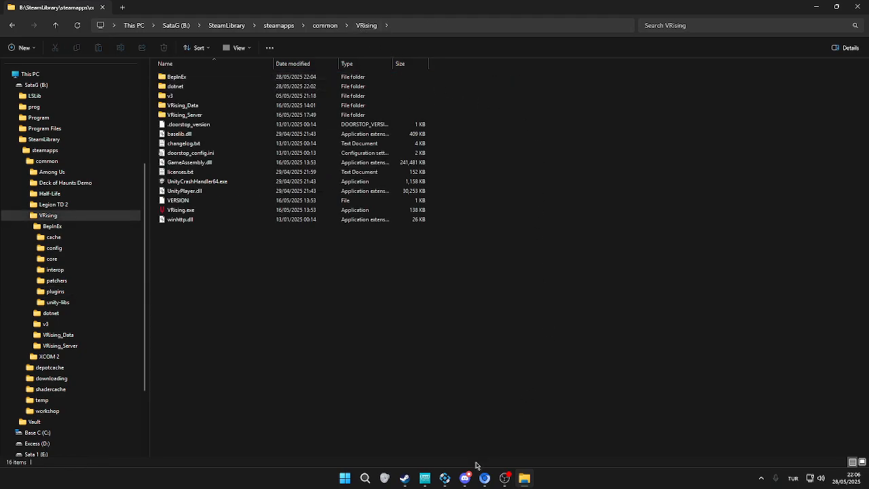
click(444, 478)
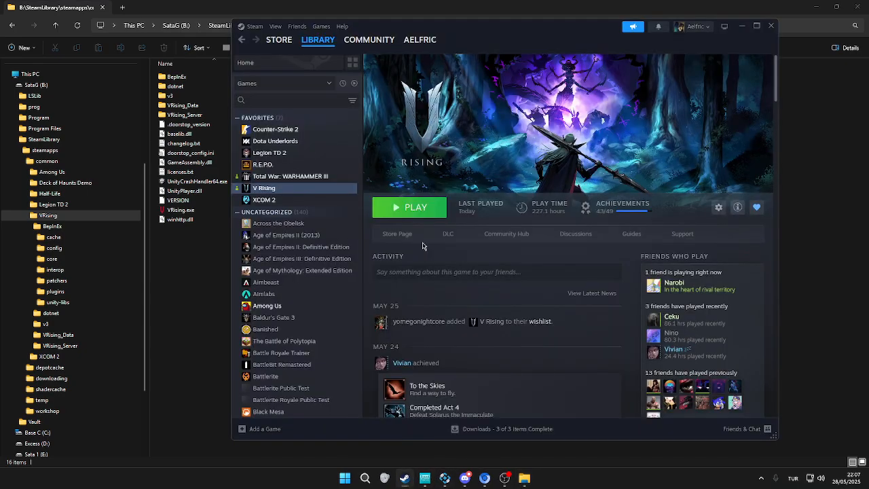
- Launch V Rising with PLAY and reach the main menu, BepInEx console logging RetroCamera
click(410, 207)
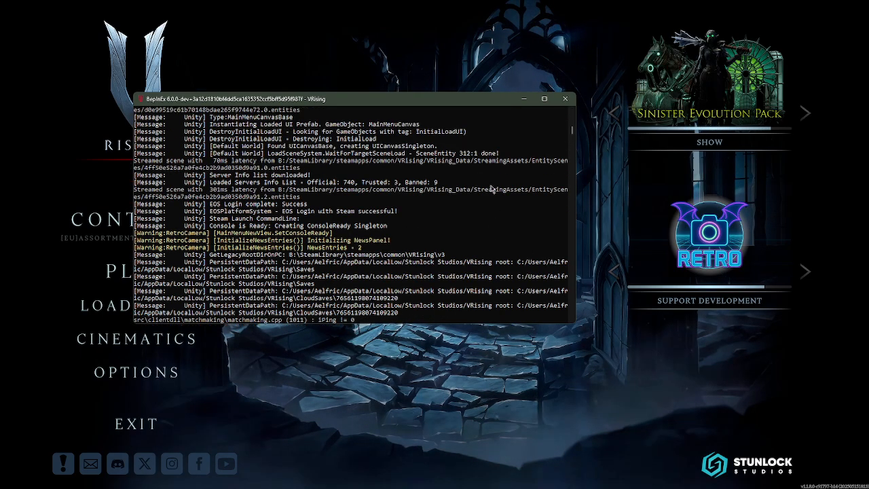
click(565, 97)
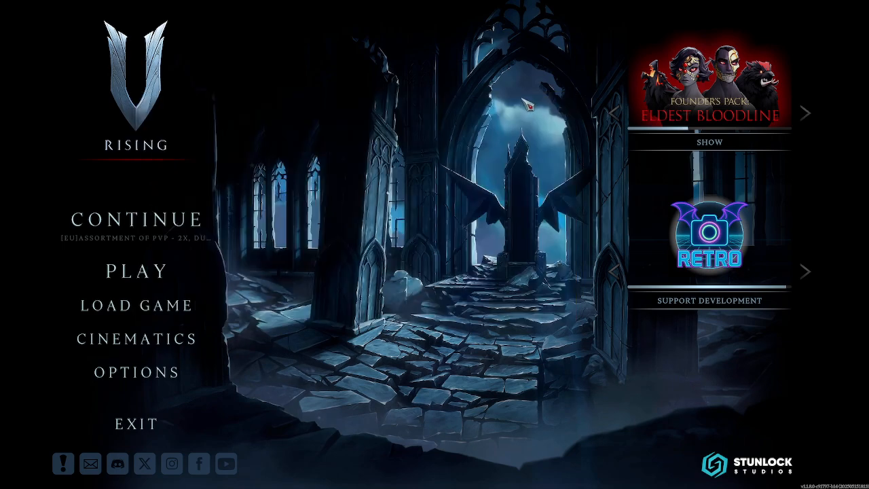